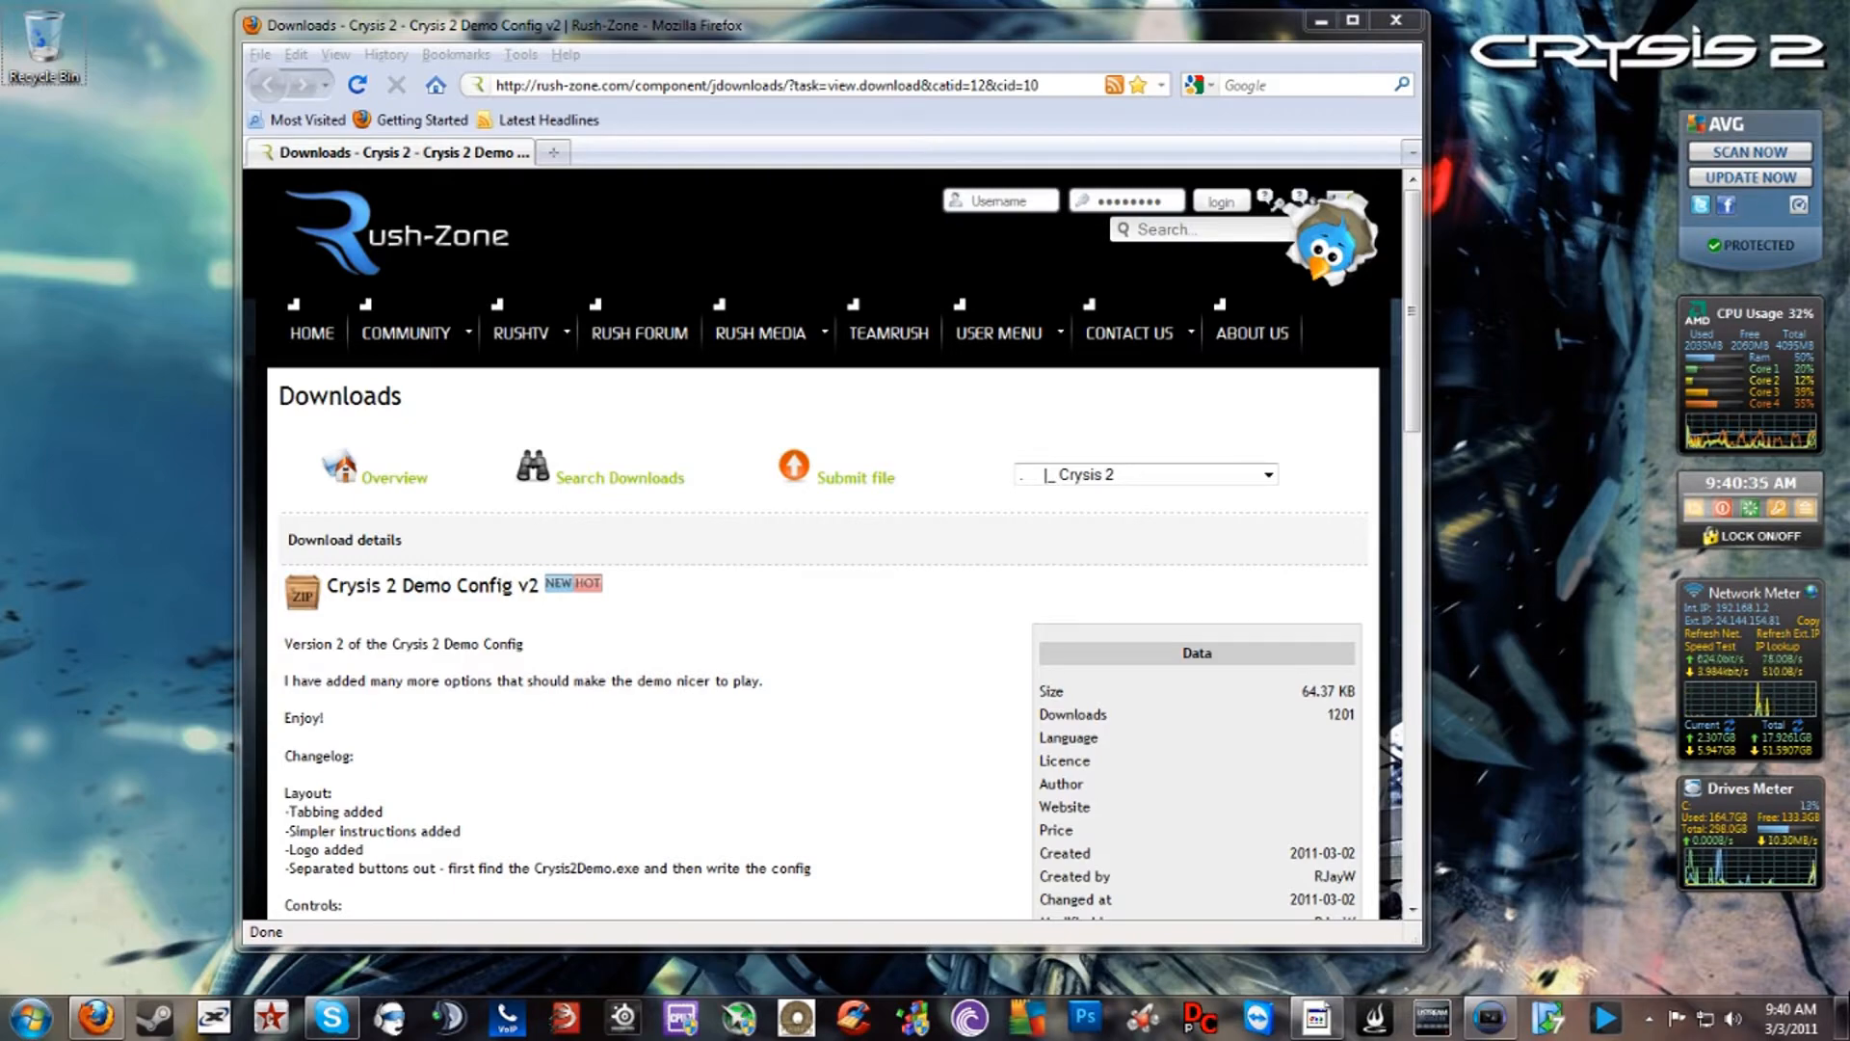
Set Anisotropy to 16 on the Graphics settings.
scroll("down", 3)
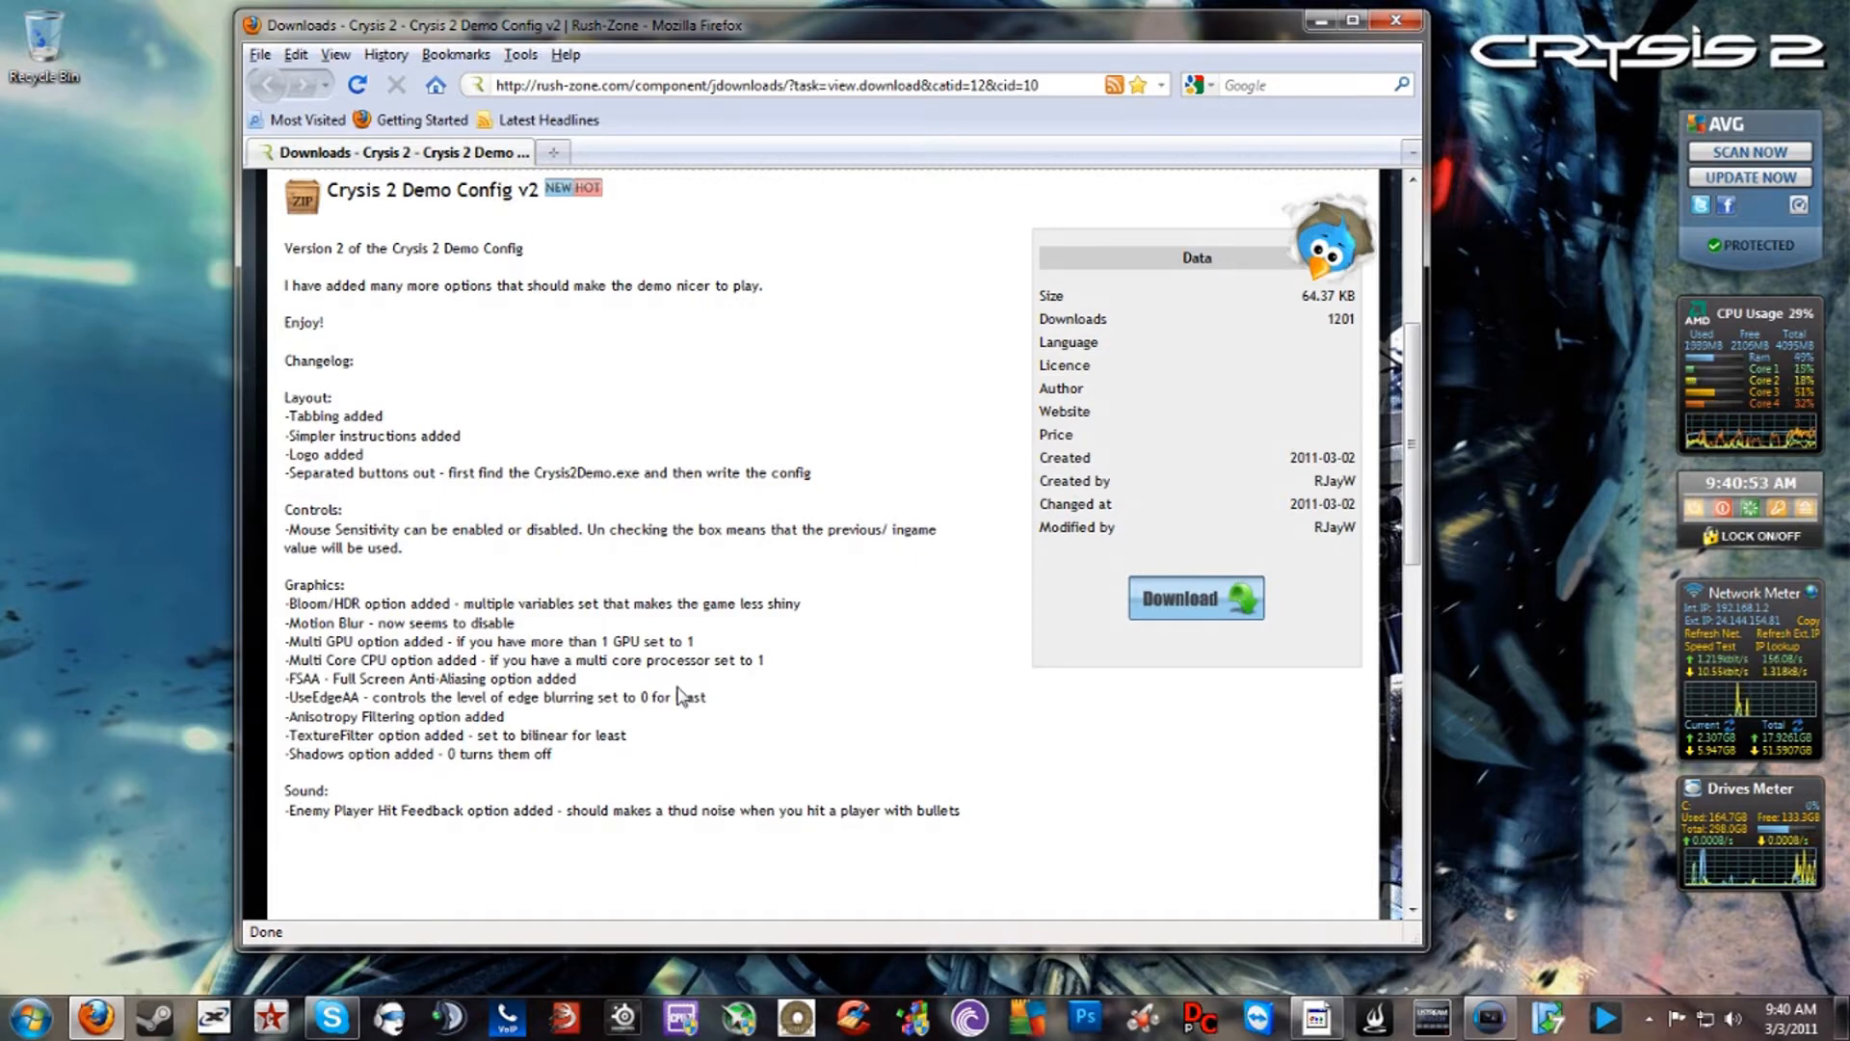
mouse_move(831, 722)
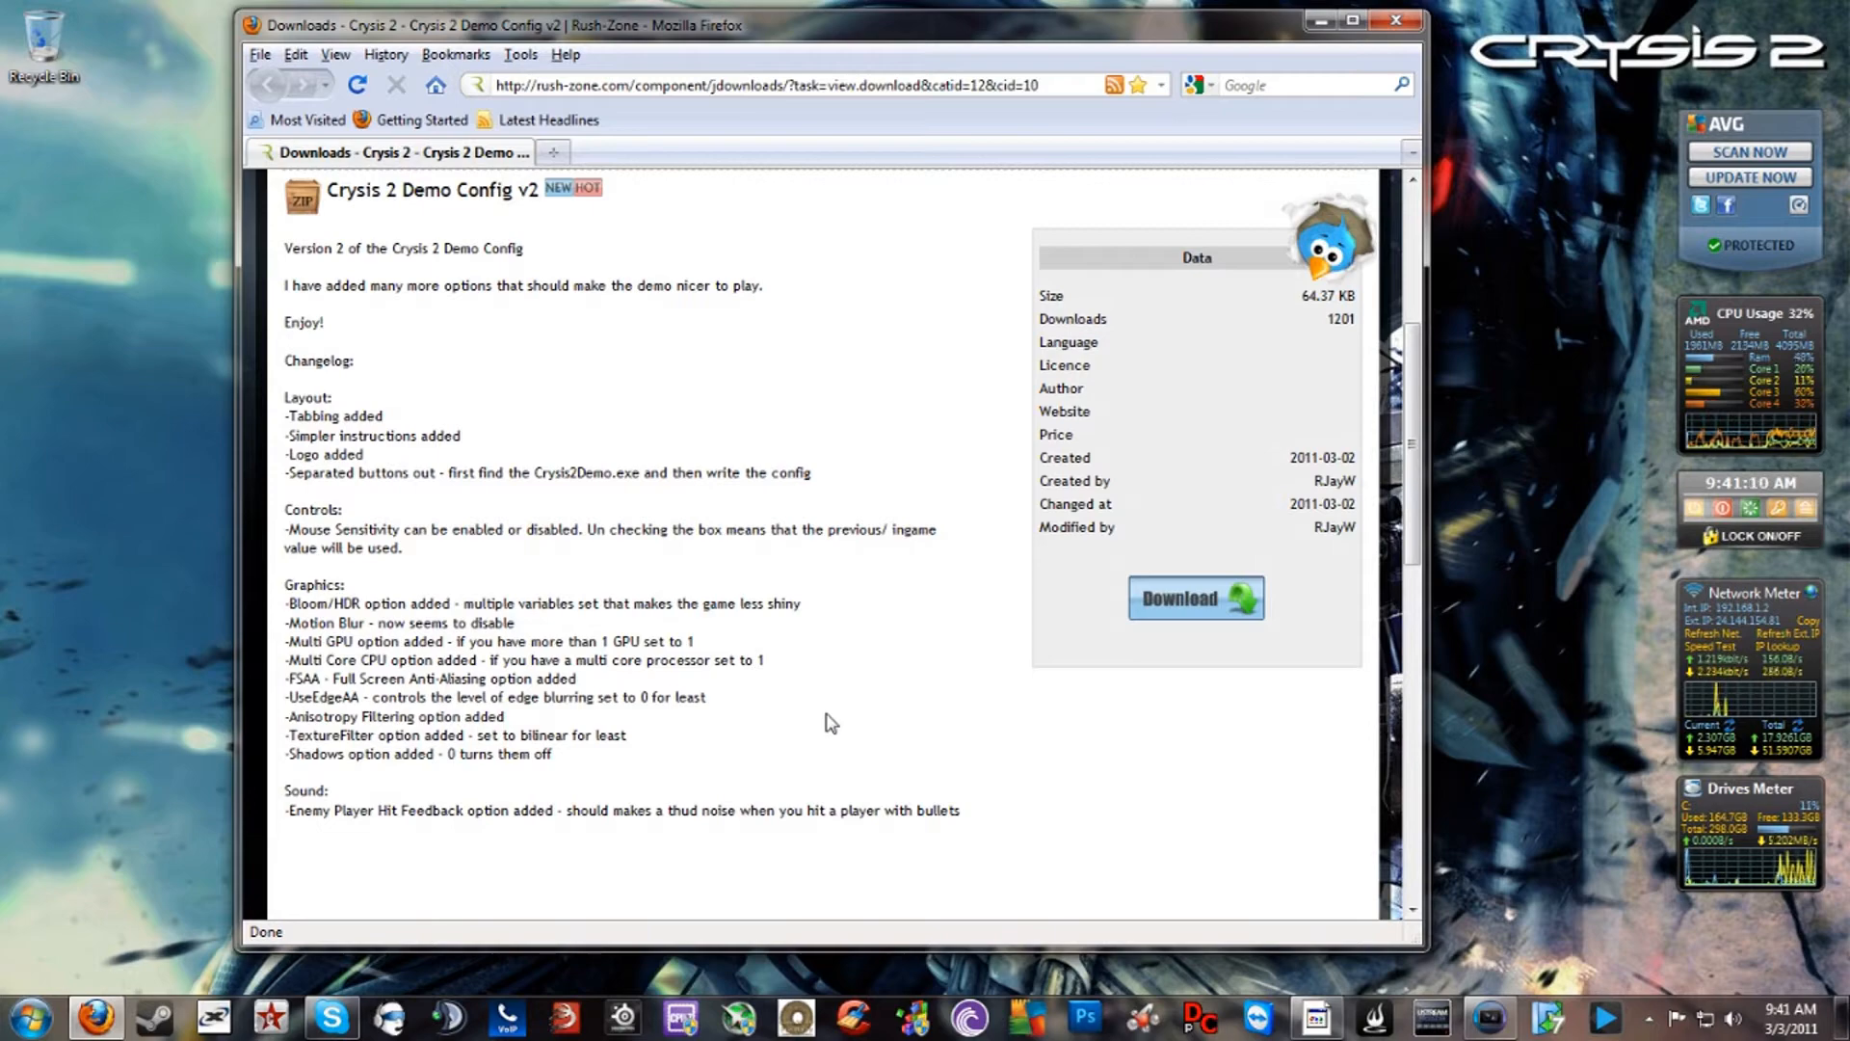
mouse_move(1097, 615)
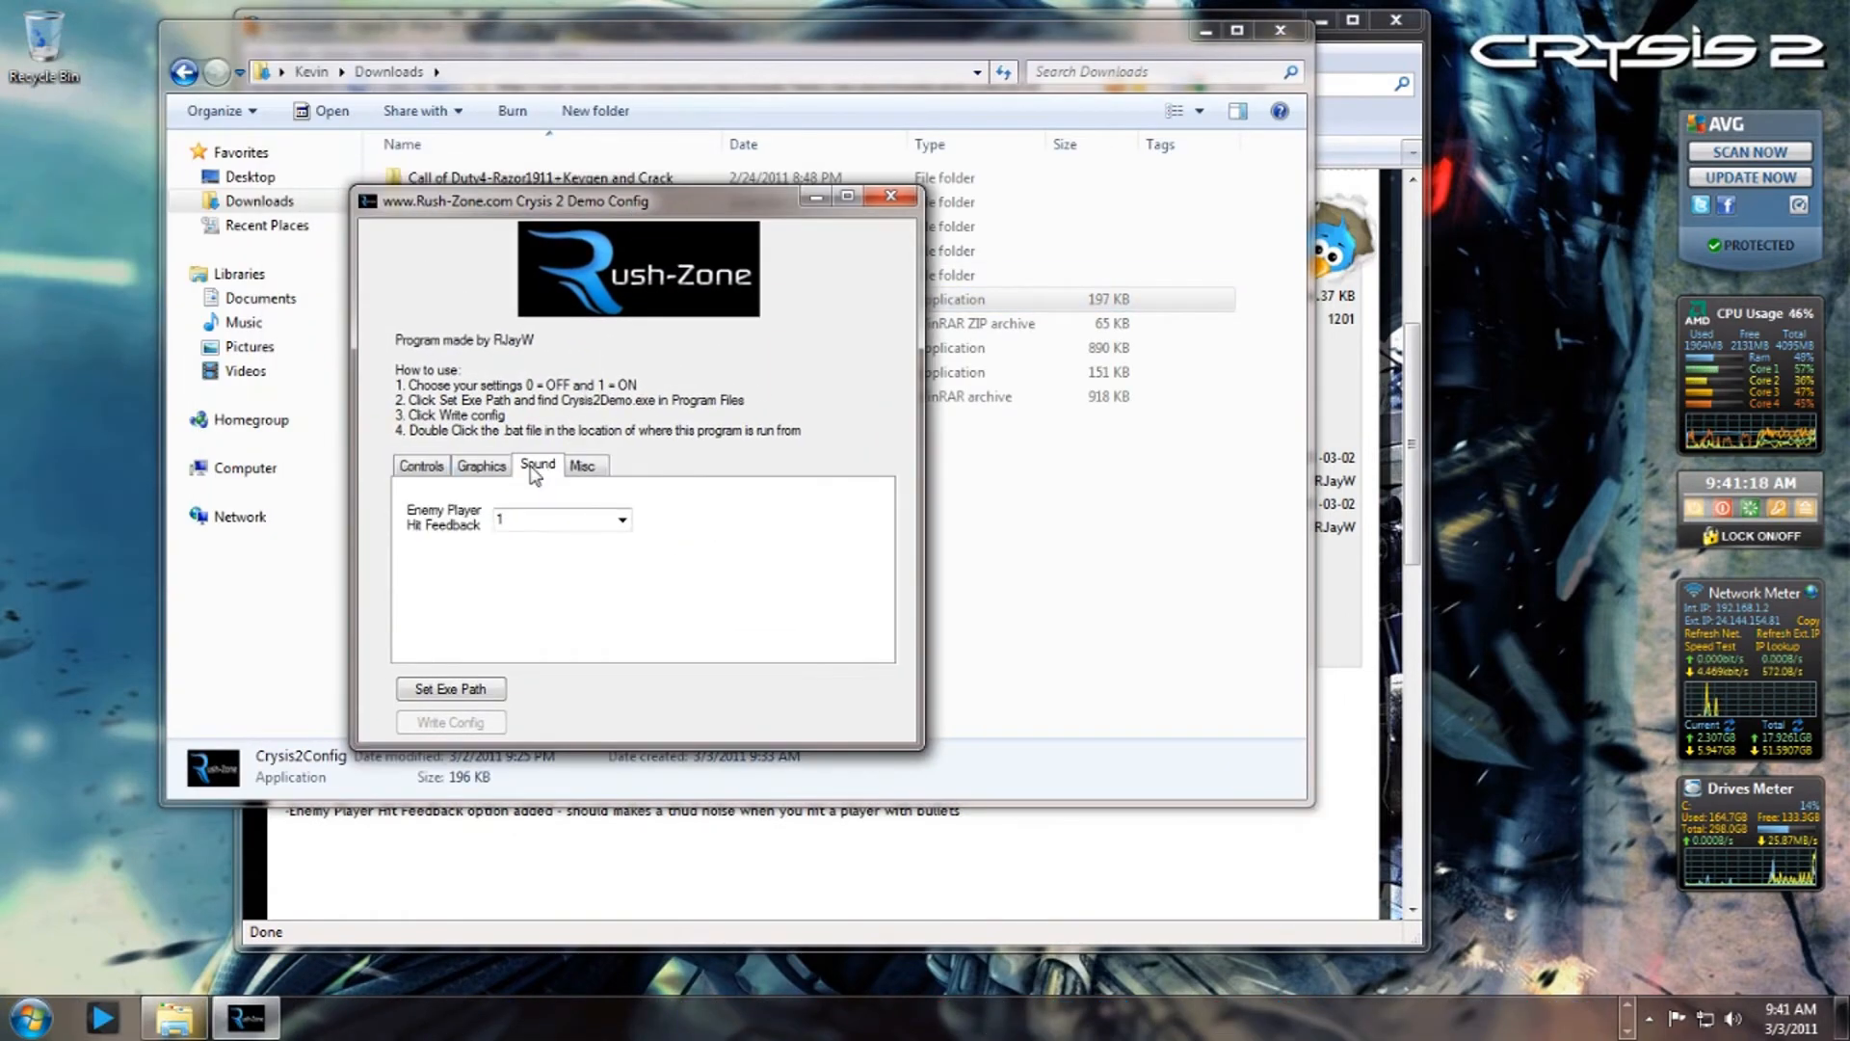
left_click(481, 466)
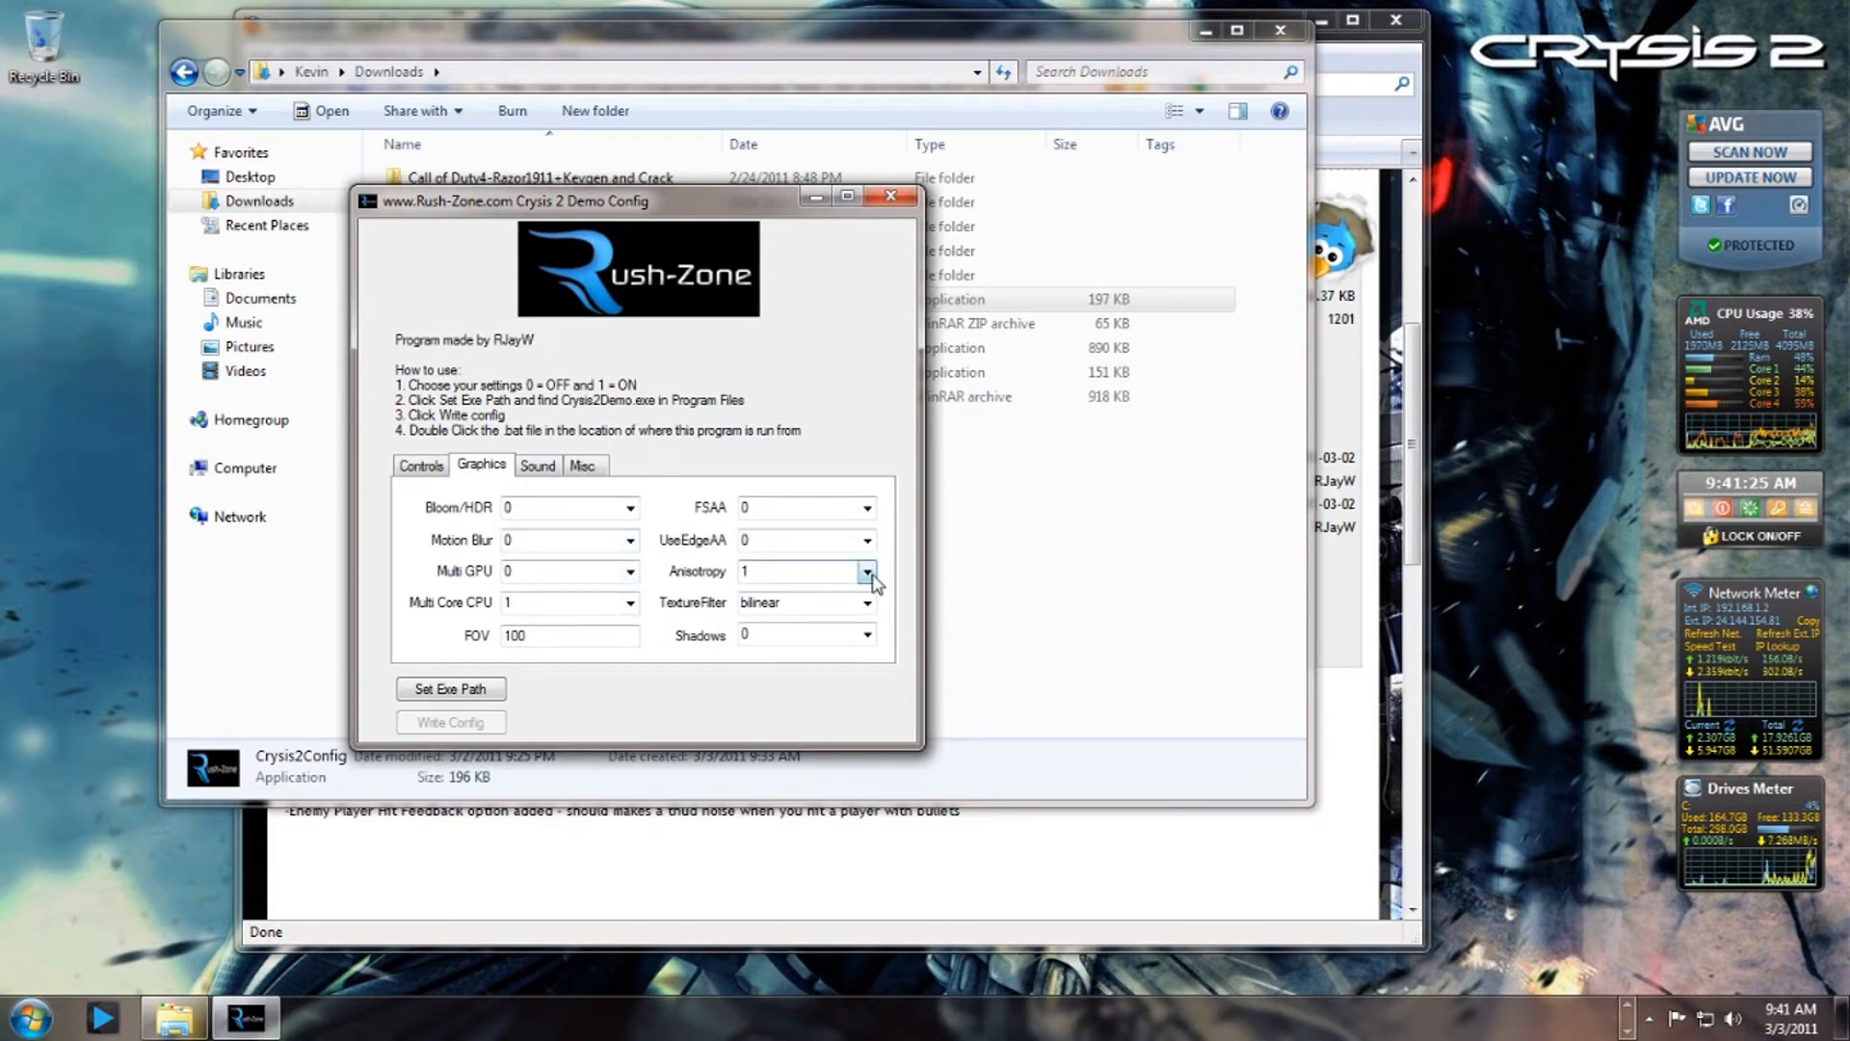
left_click(865, 572)
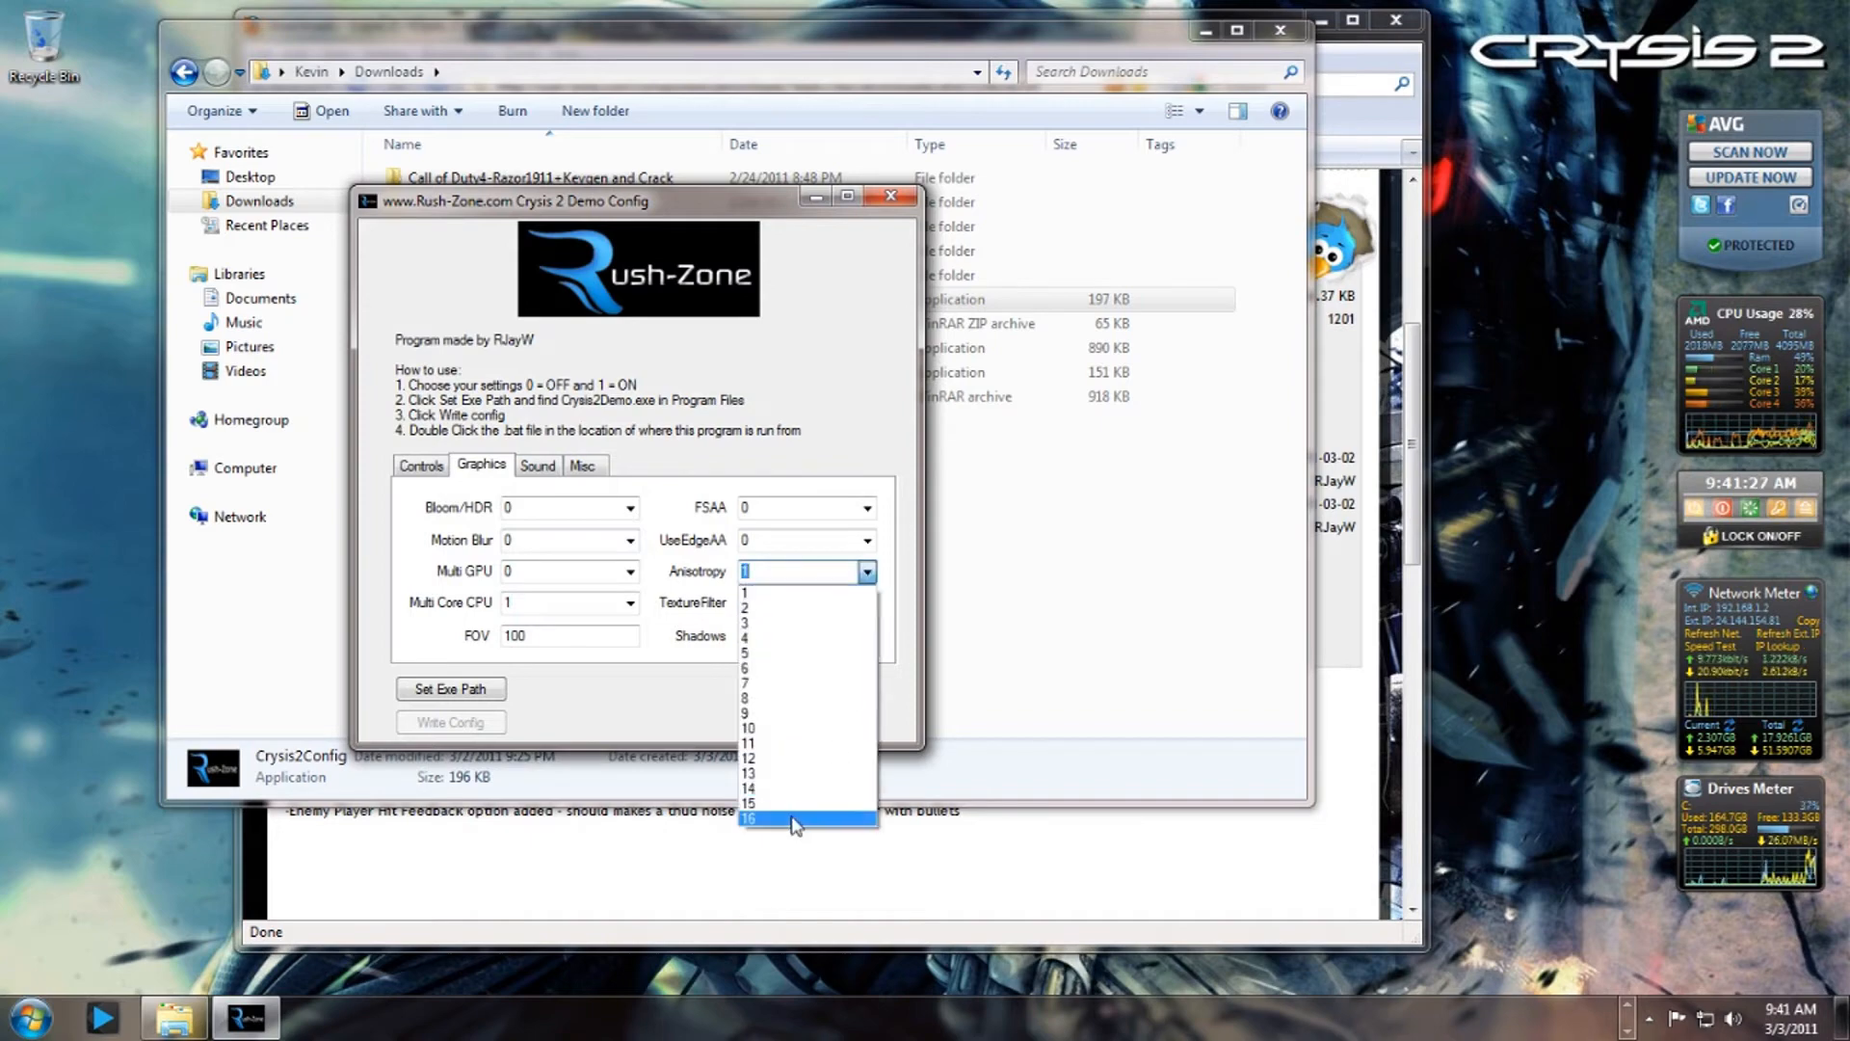
left_click(791, 817)
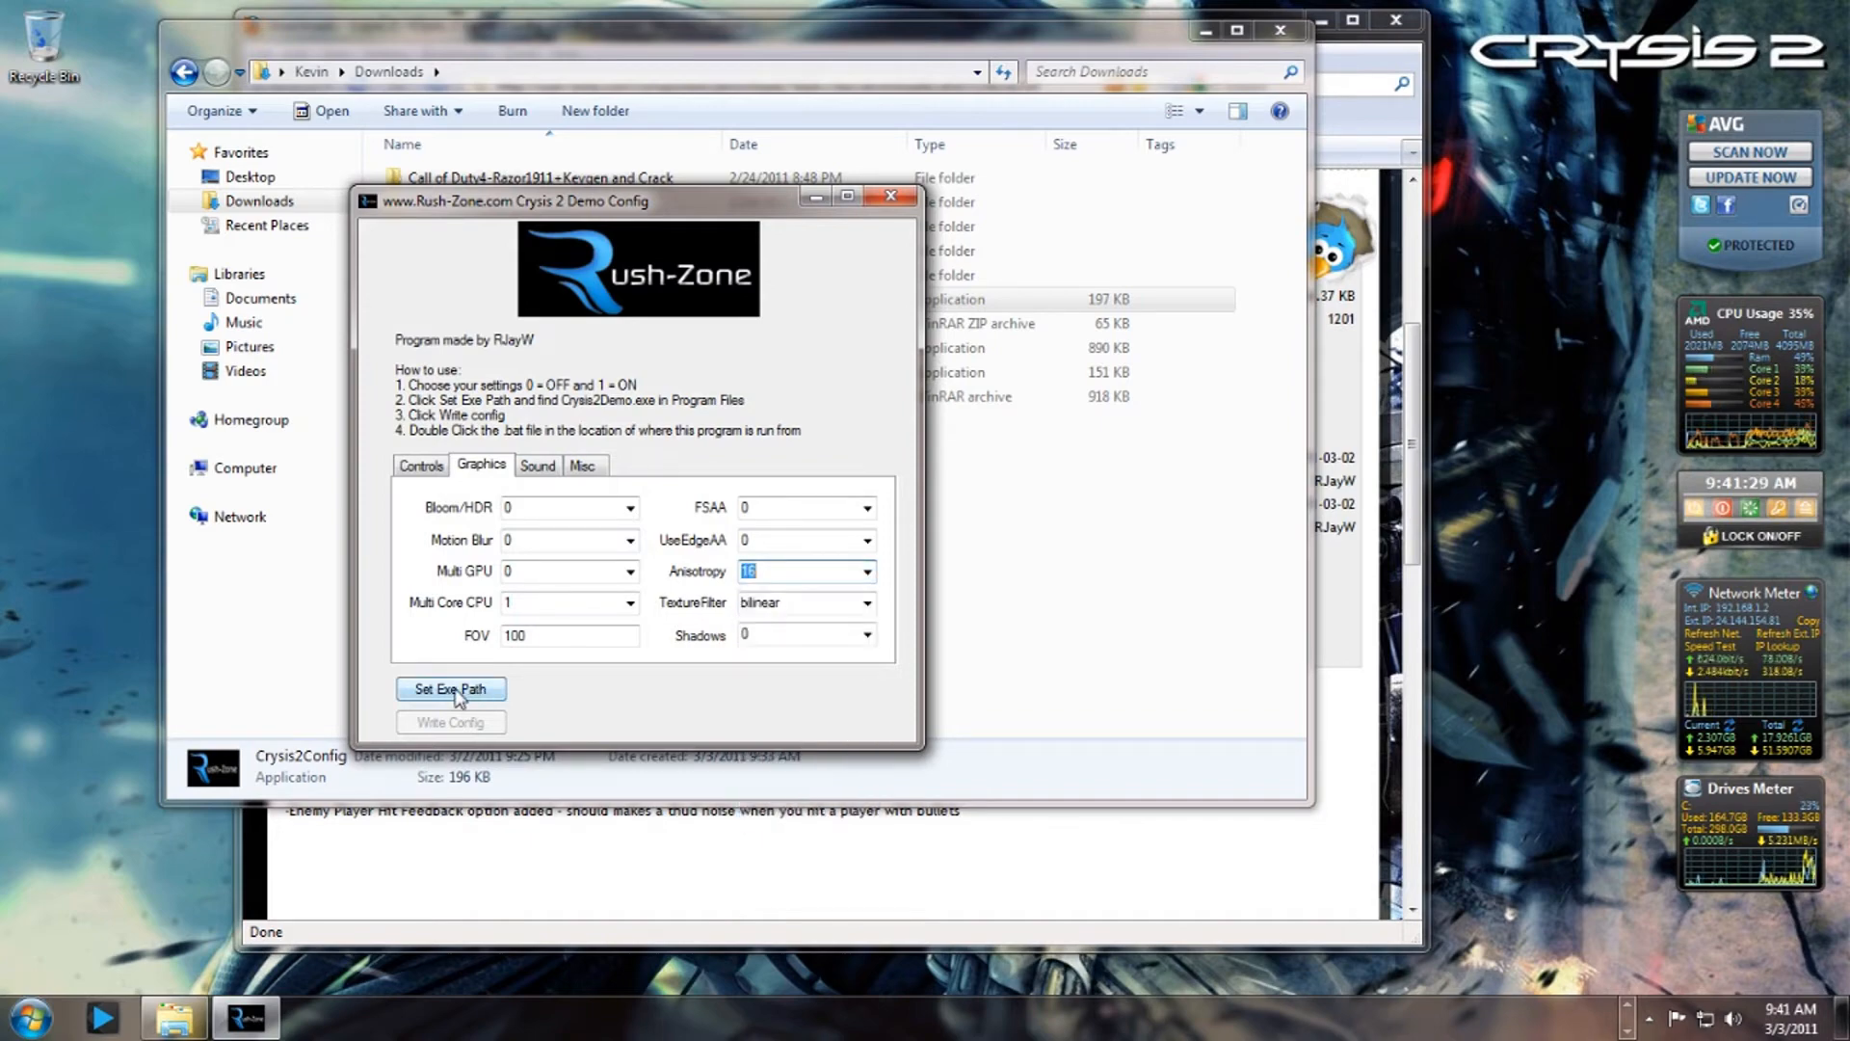
Choose a demo exe path via Program Files (x86) and dismiss the invalid-path warning.
left_click(450, 688)
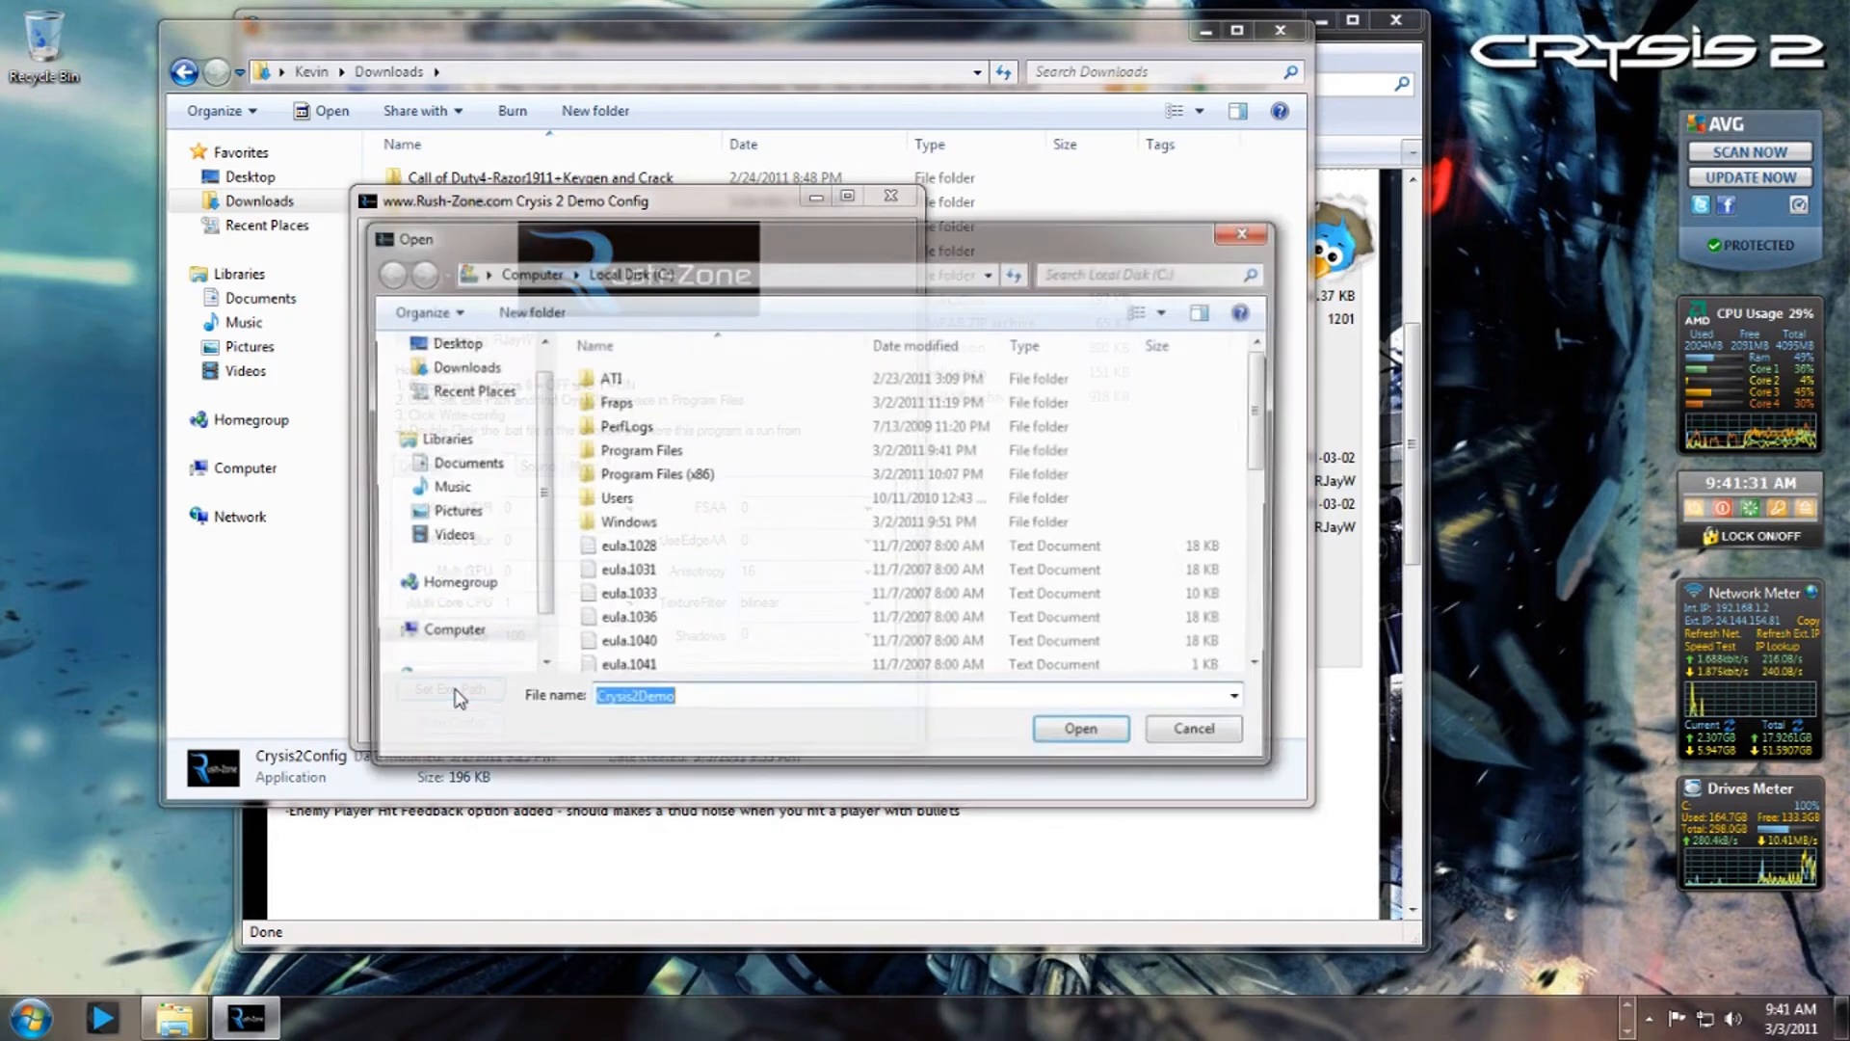
double_click(640, 474)
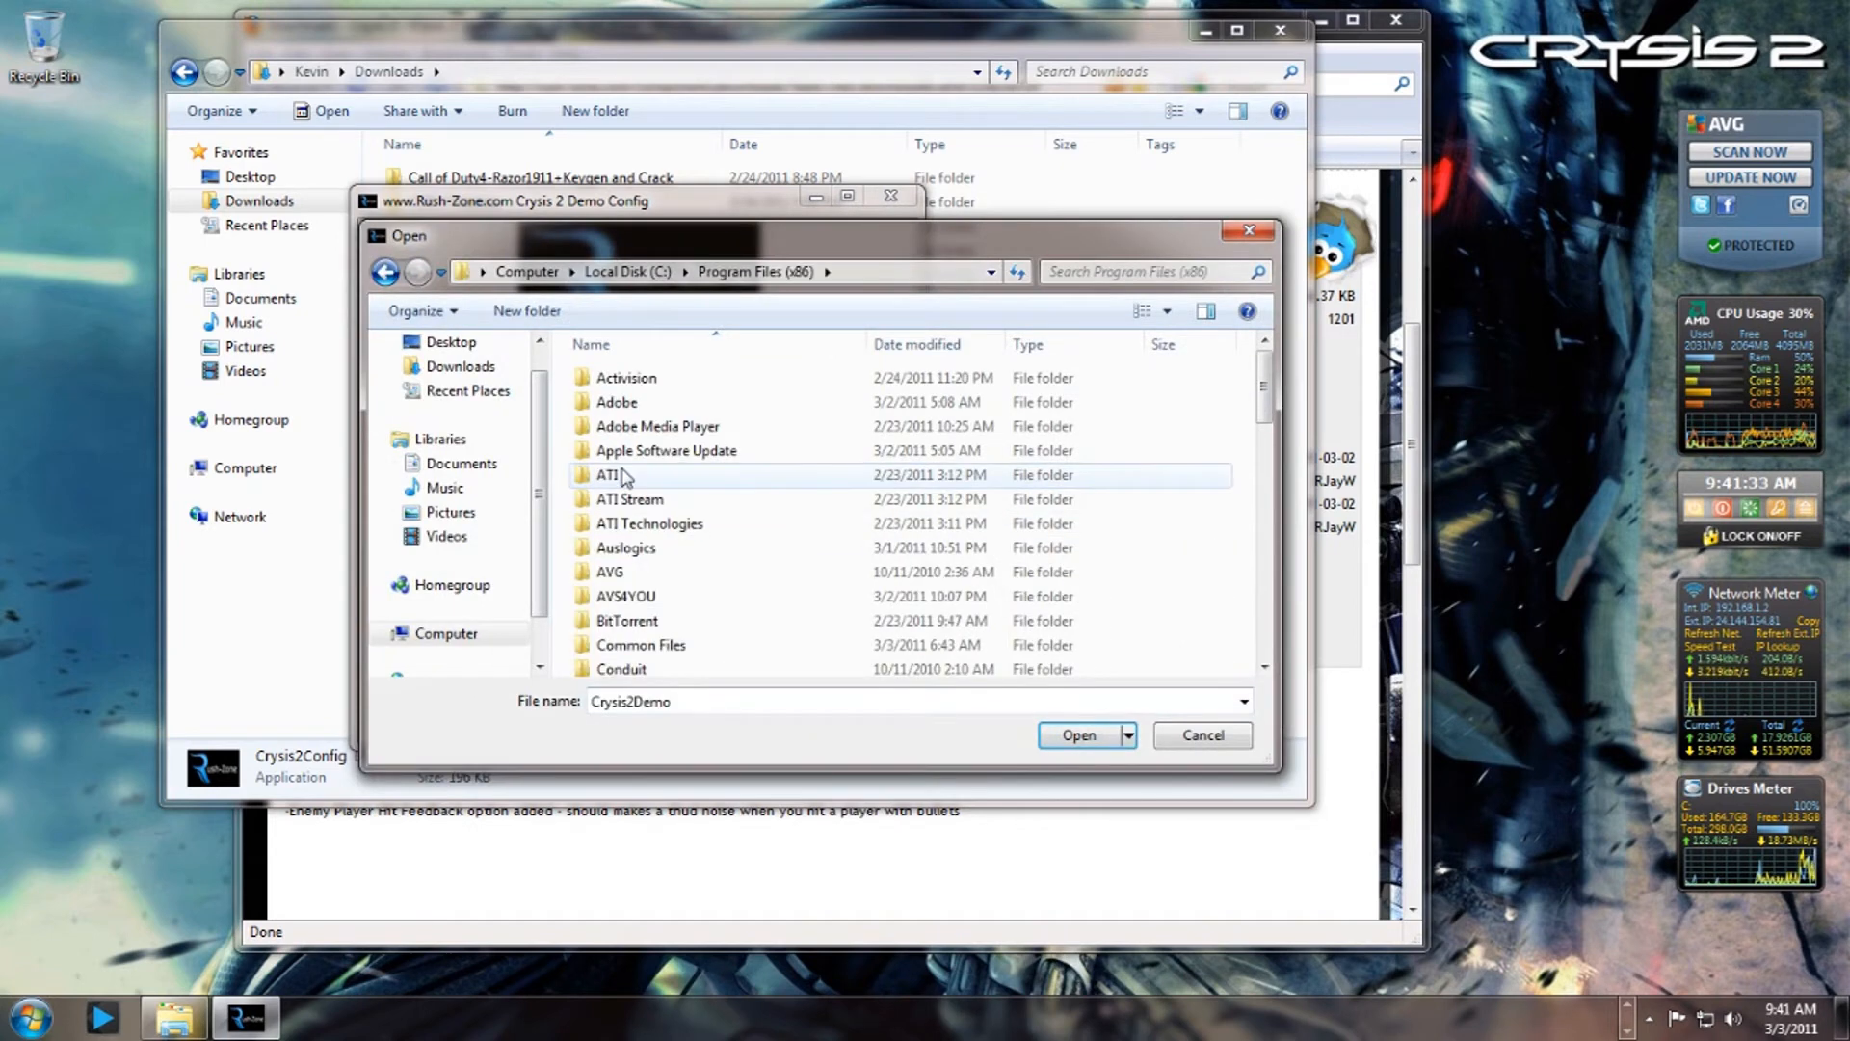
scroll("down", 3)
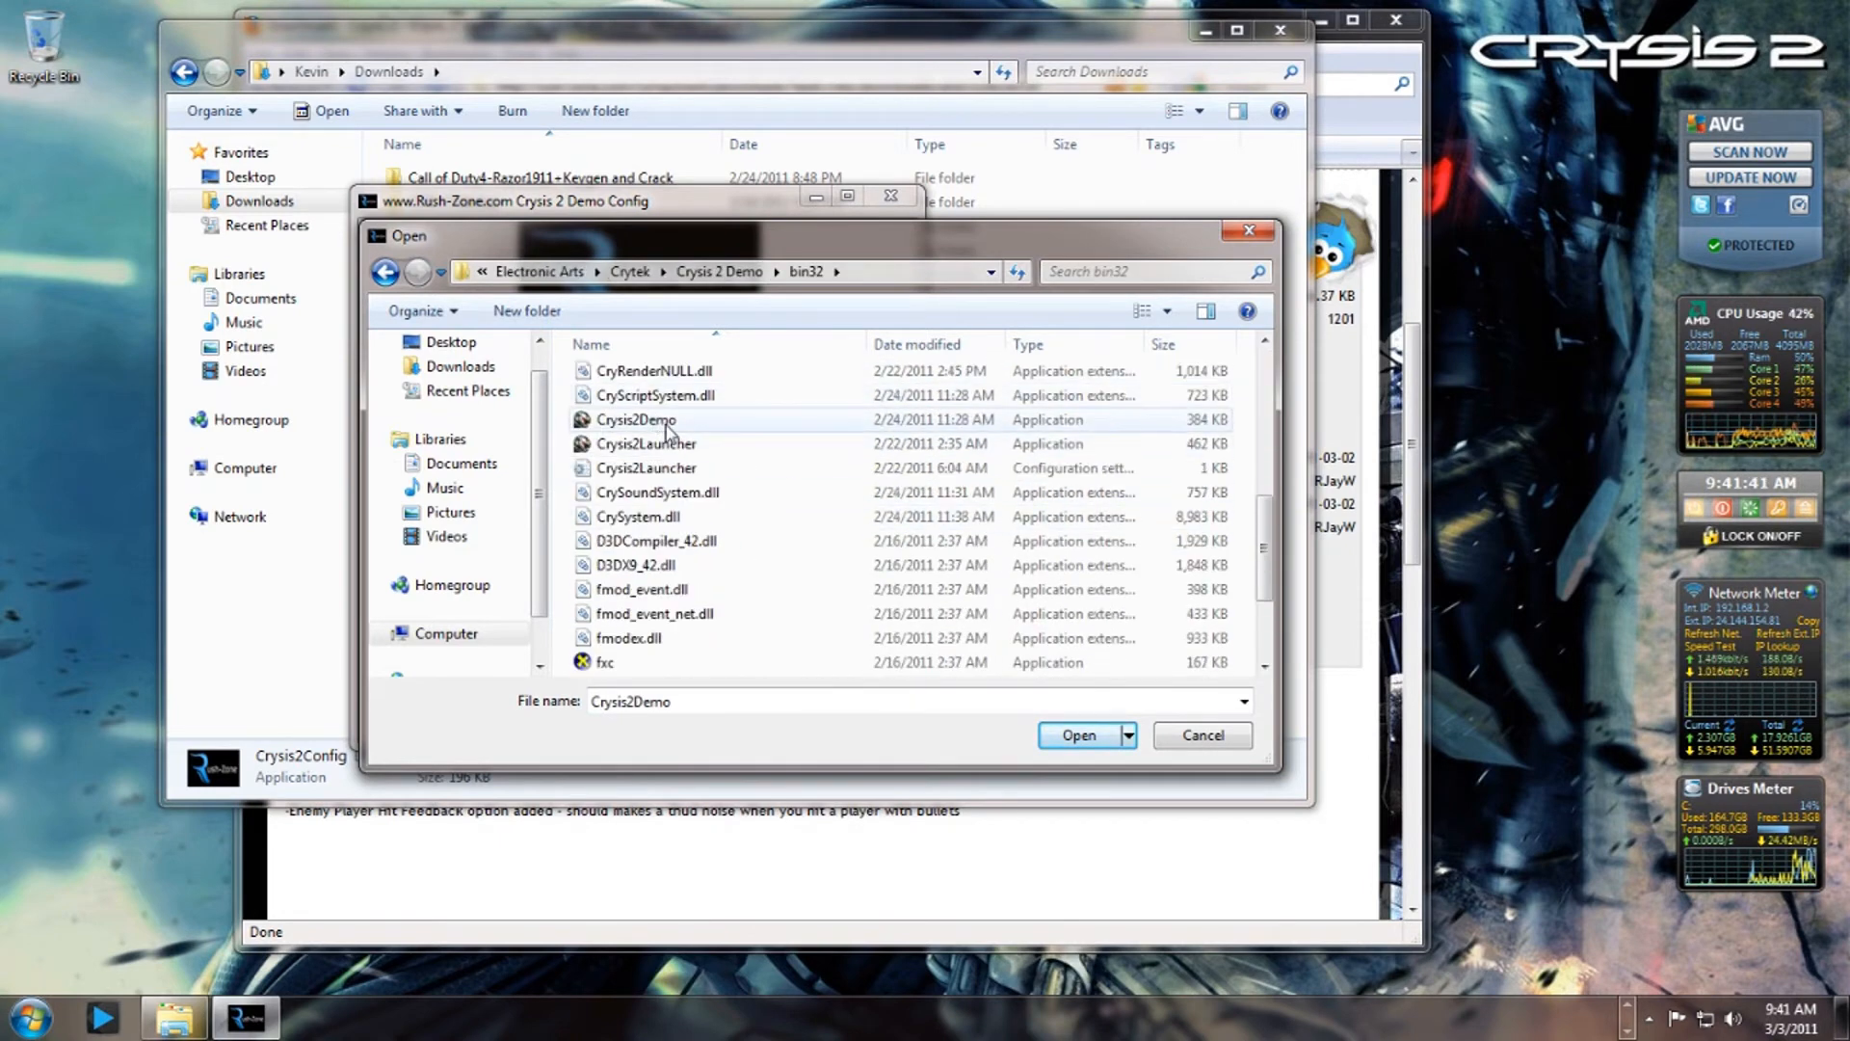
mouse_move(635, 420)
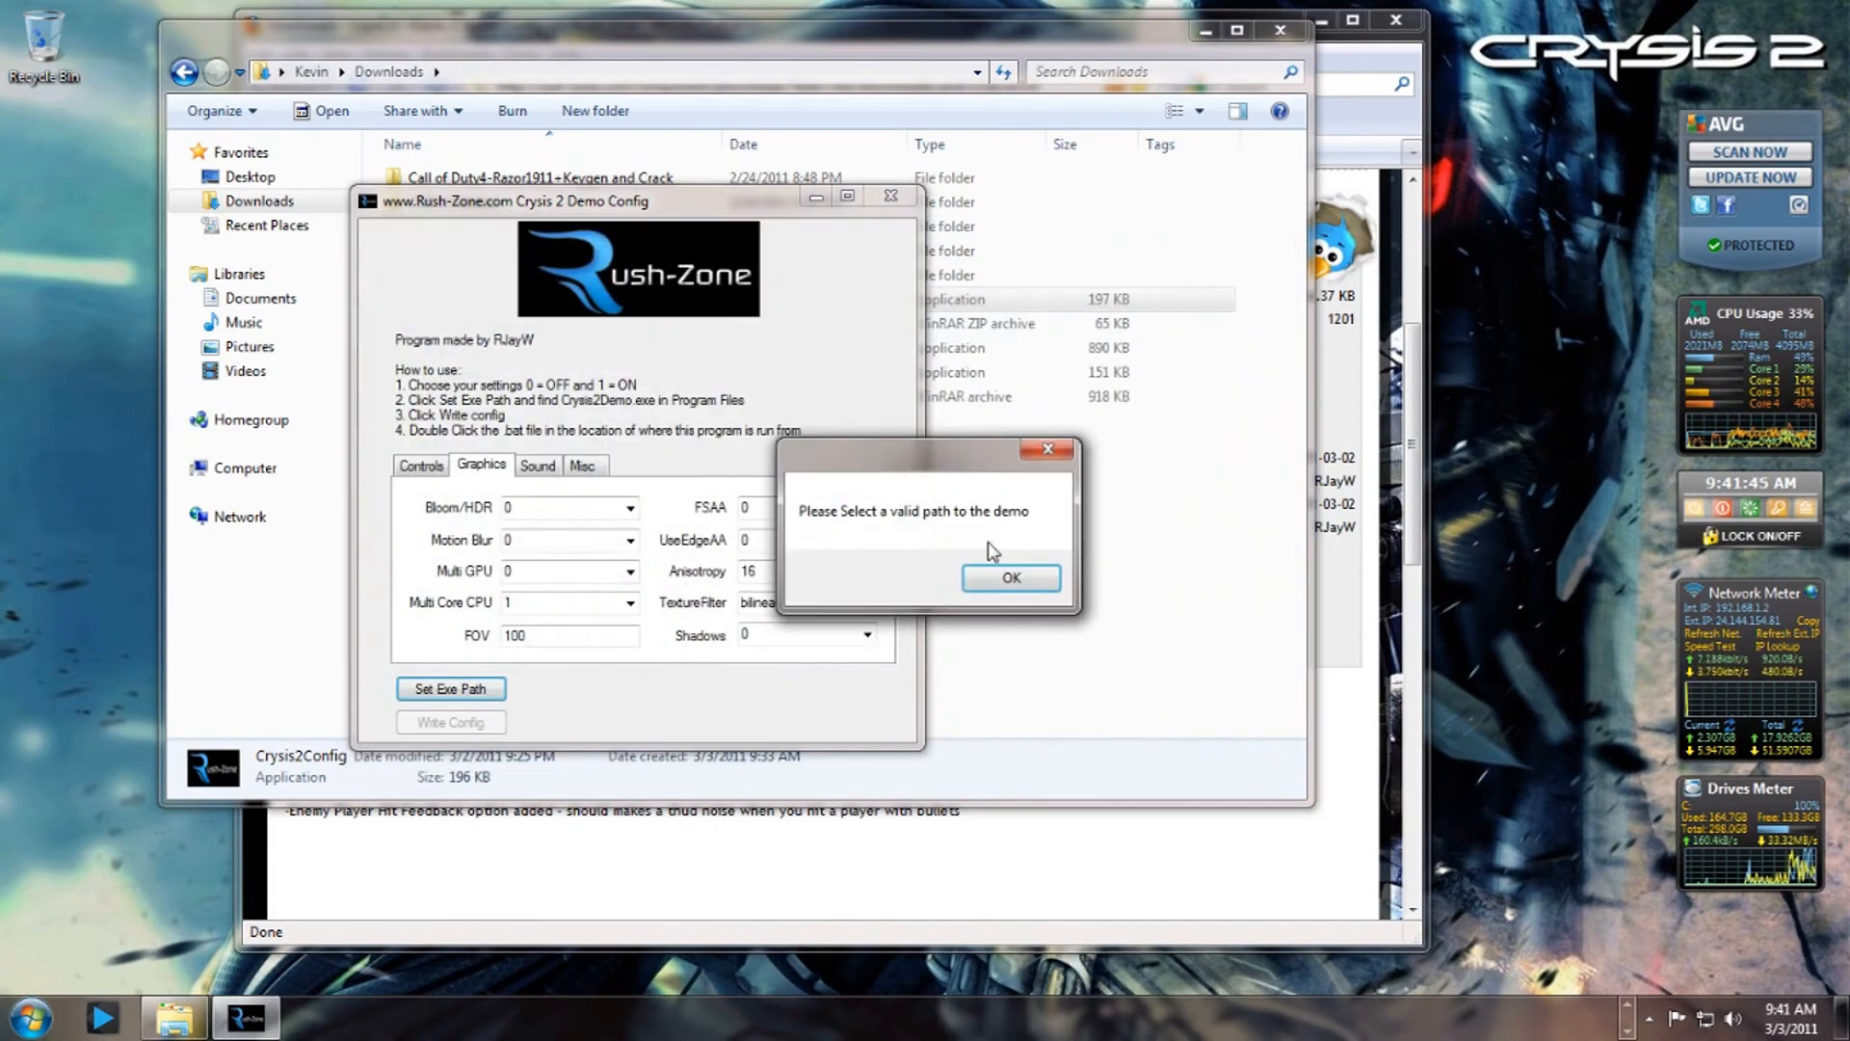
left_click(1011, 577)
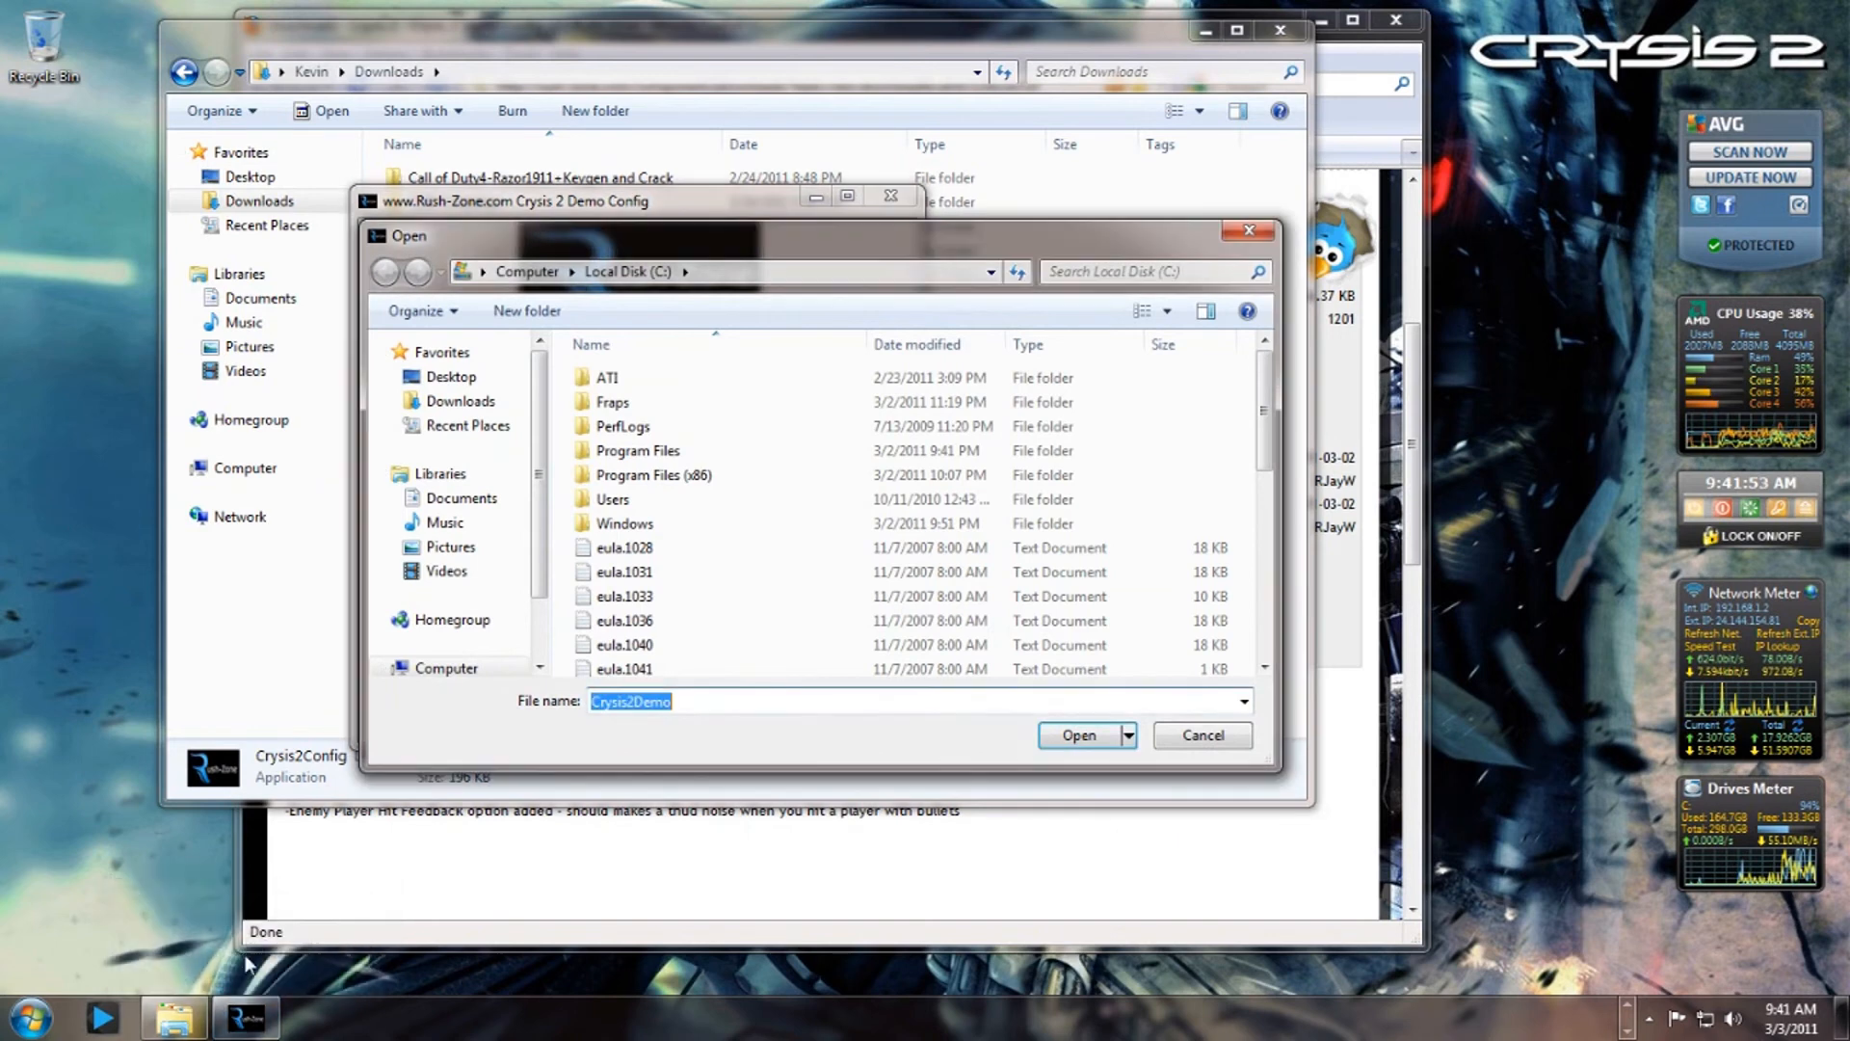
Set the exe path to Crysis2Demo in Electronic Arts > Crysis 2 Demo.
left_click(1080, 736)
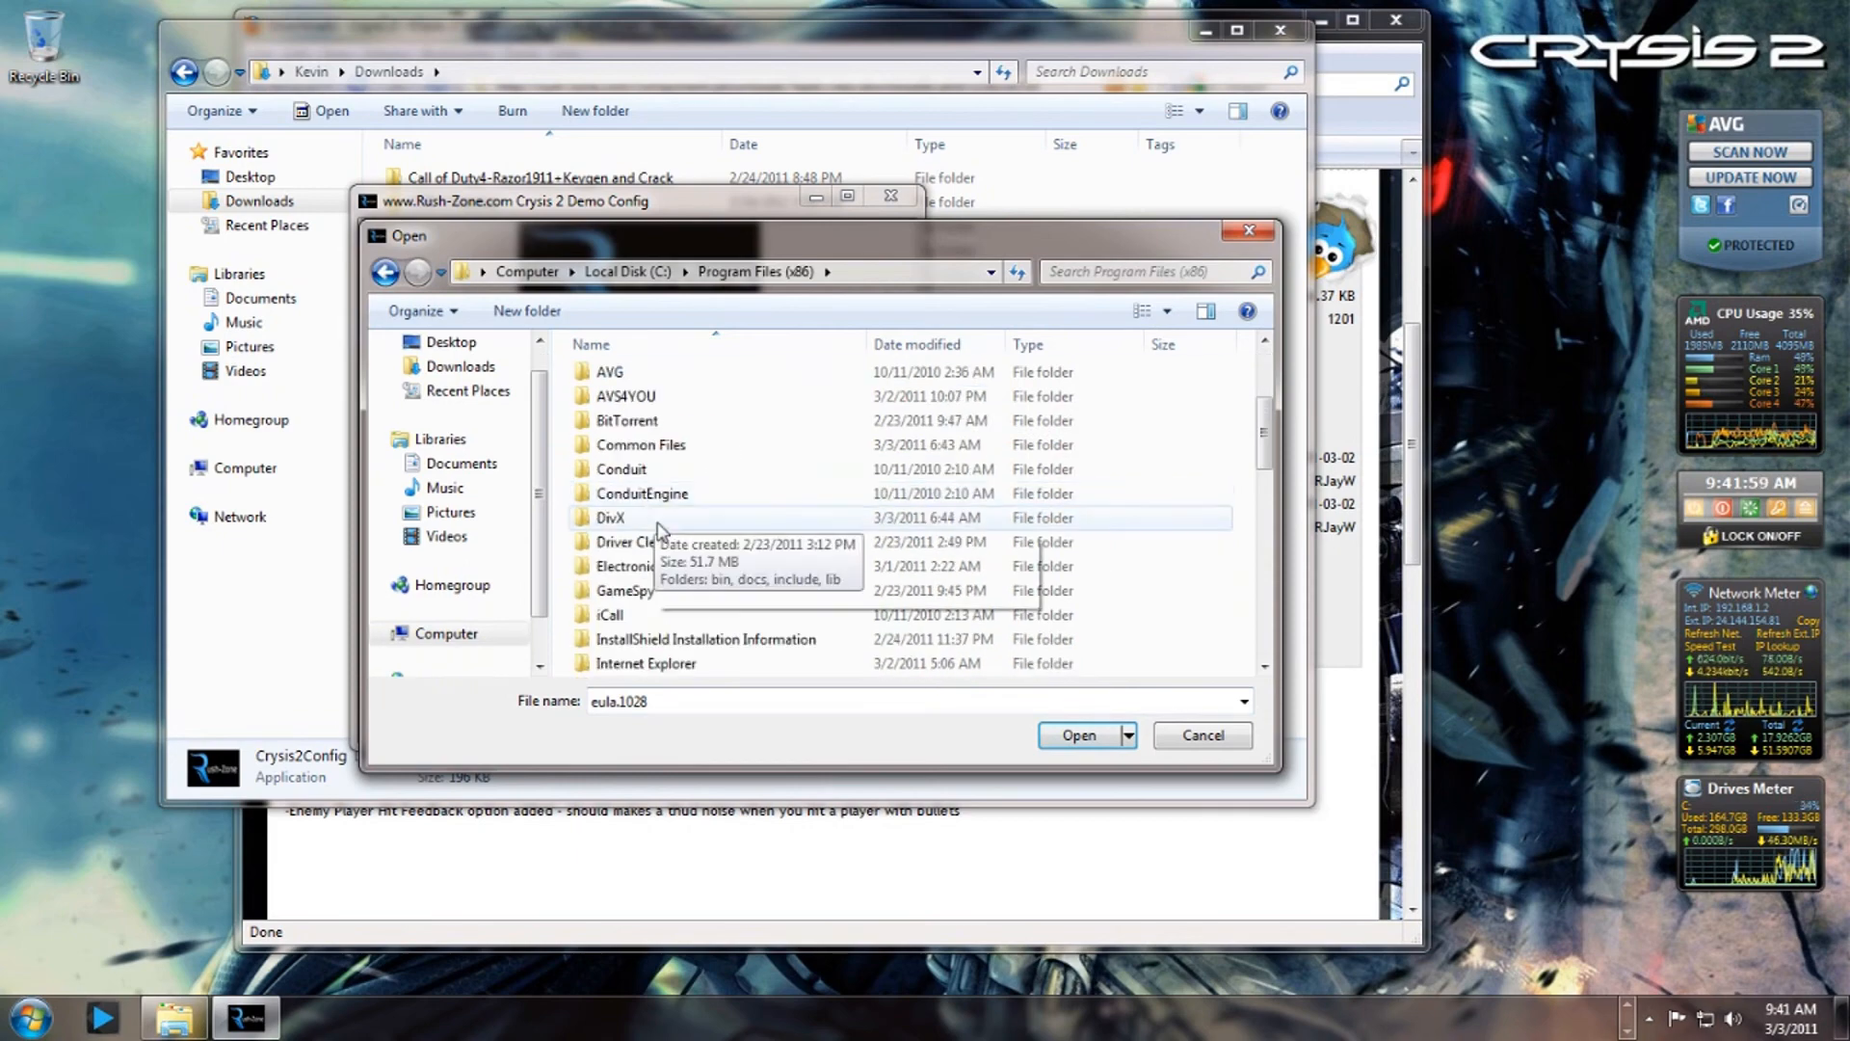
double_click(622, 565)
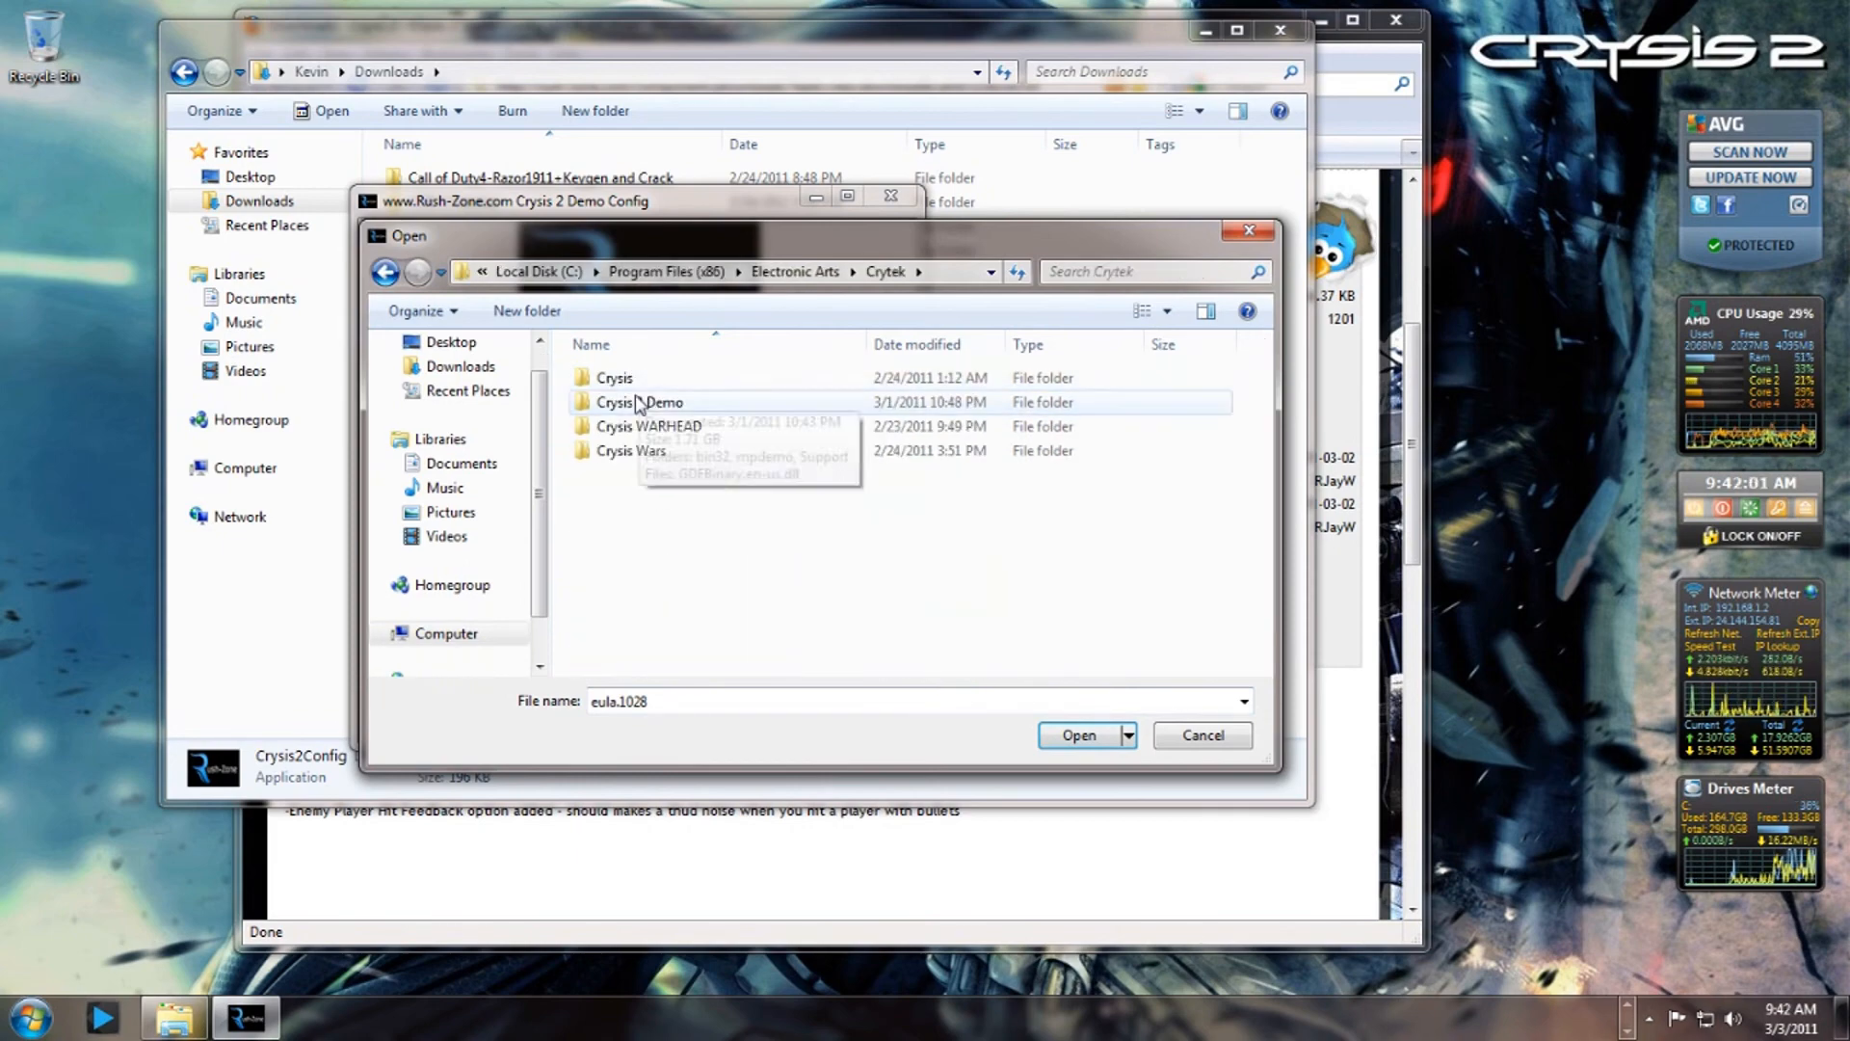
double_click(634, 402)
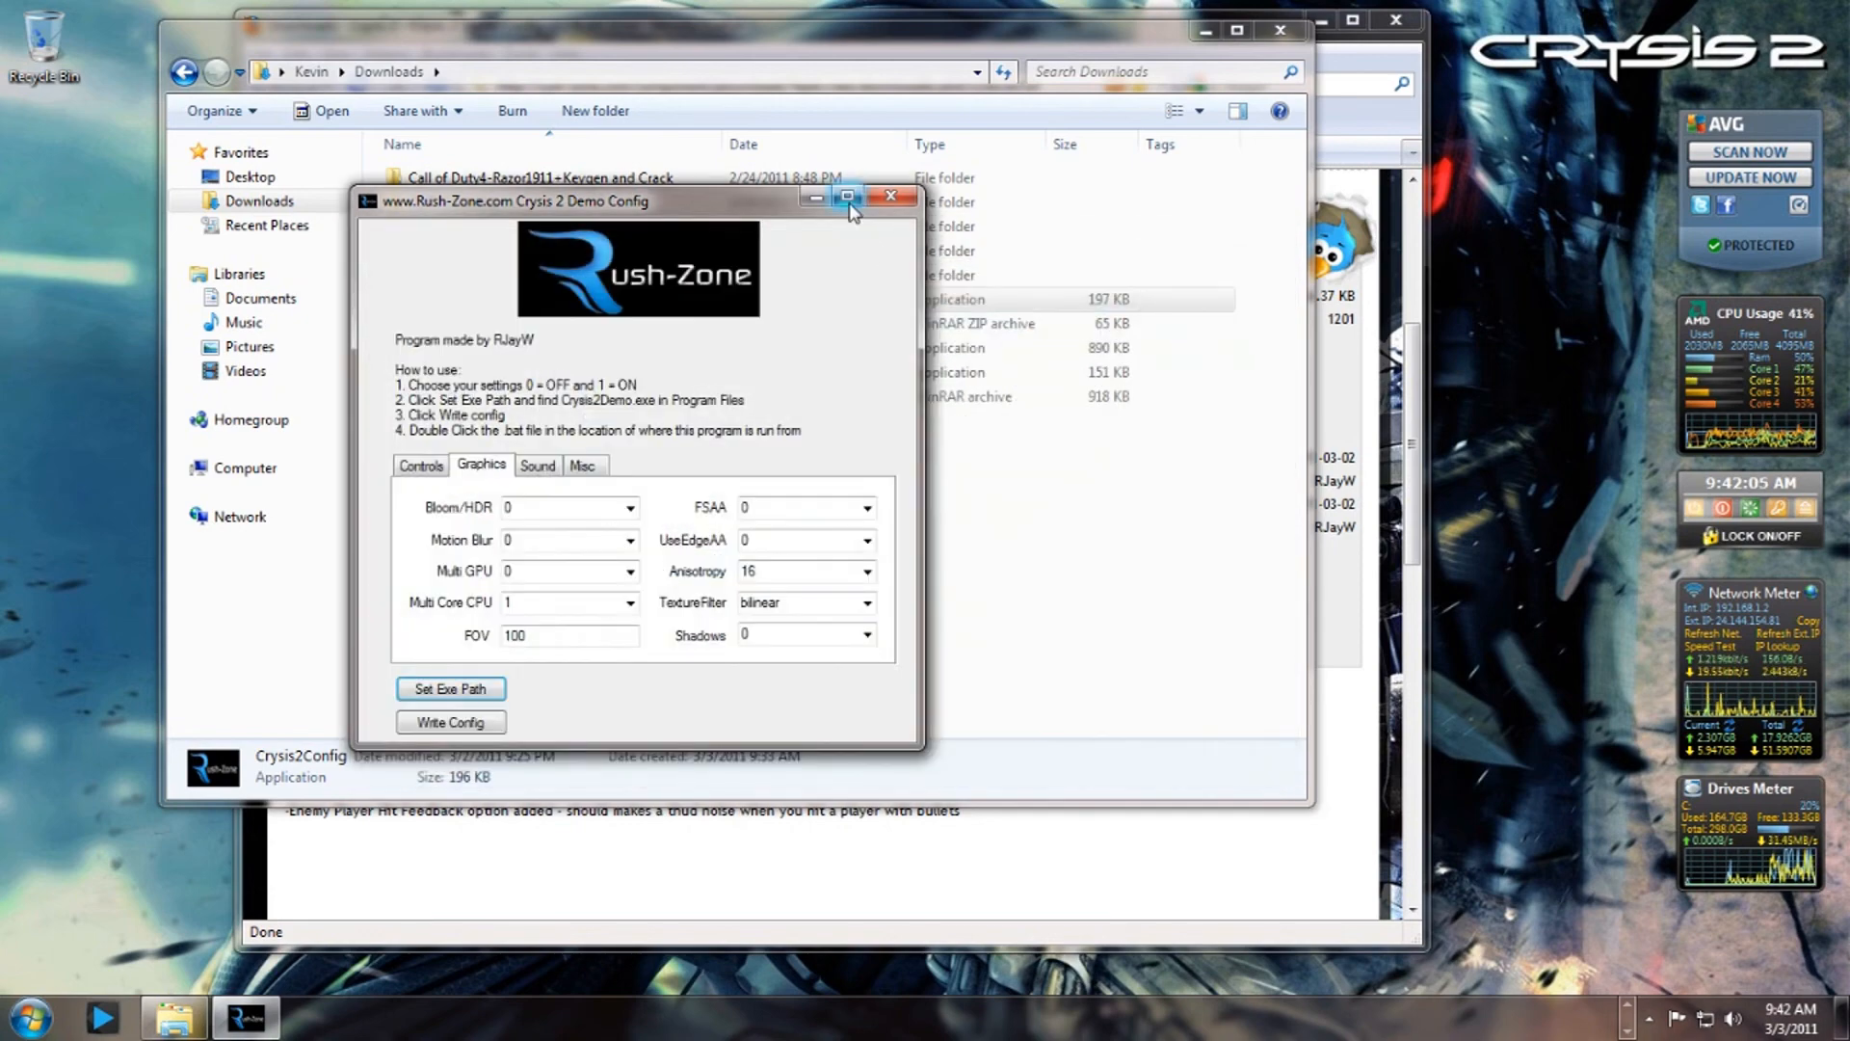
Close the config tool and the Downloads Explorer window.
left_click(891, 195)
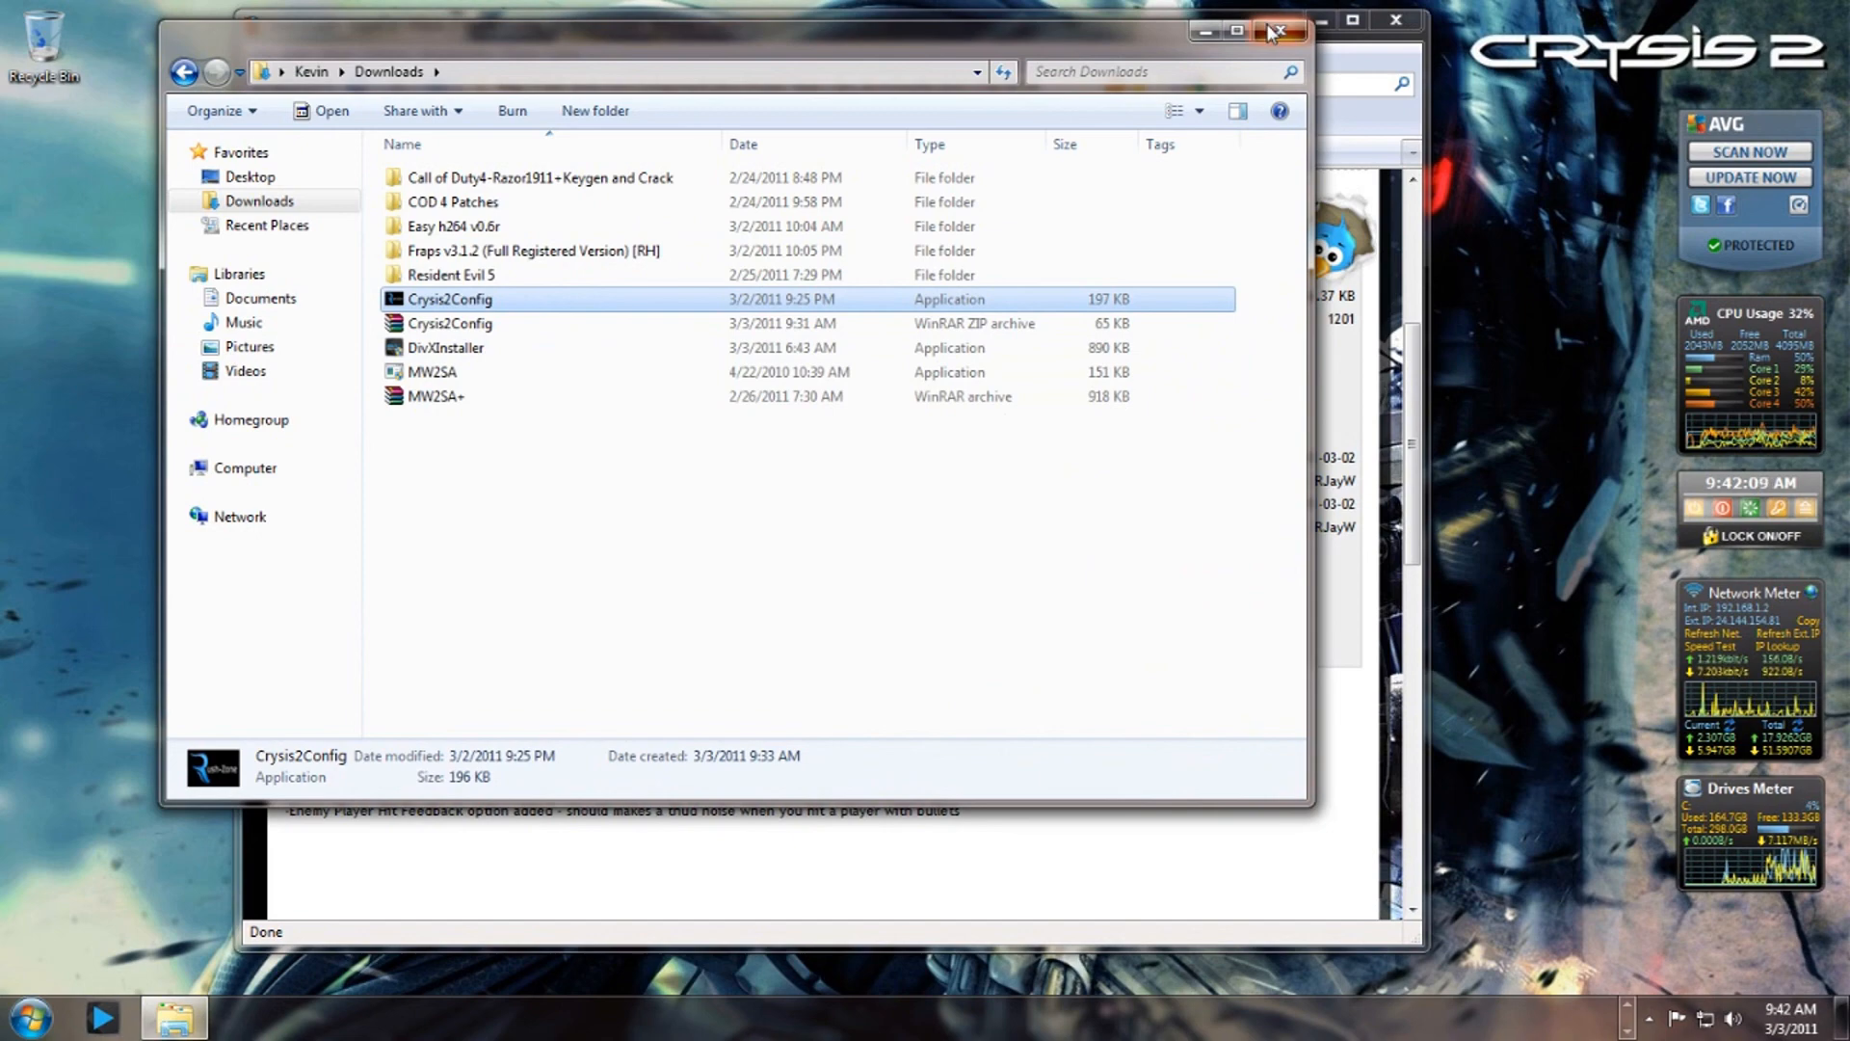
left_click(1272, 32)
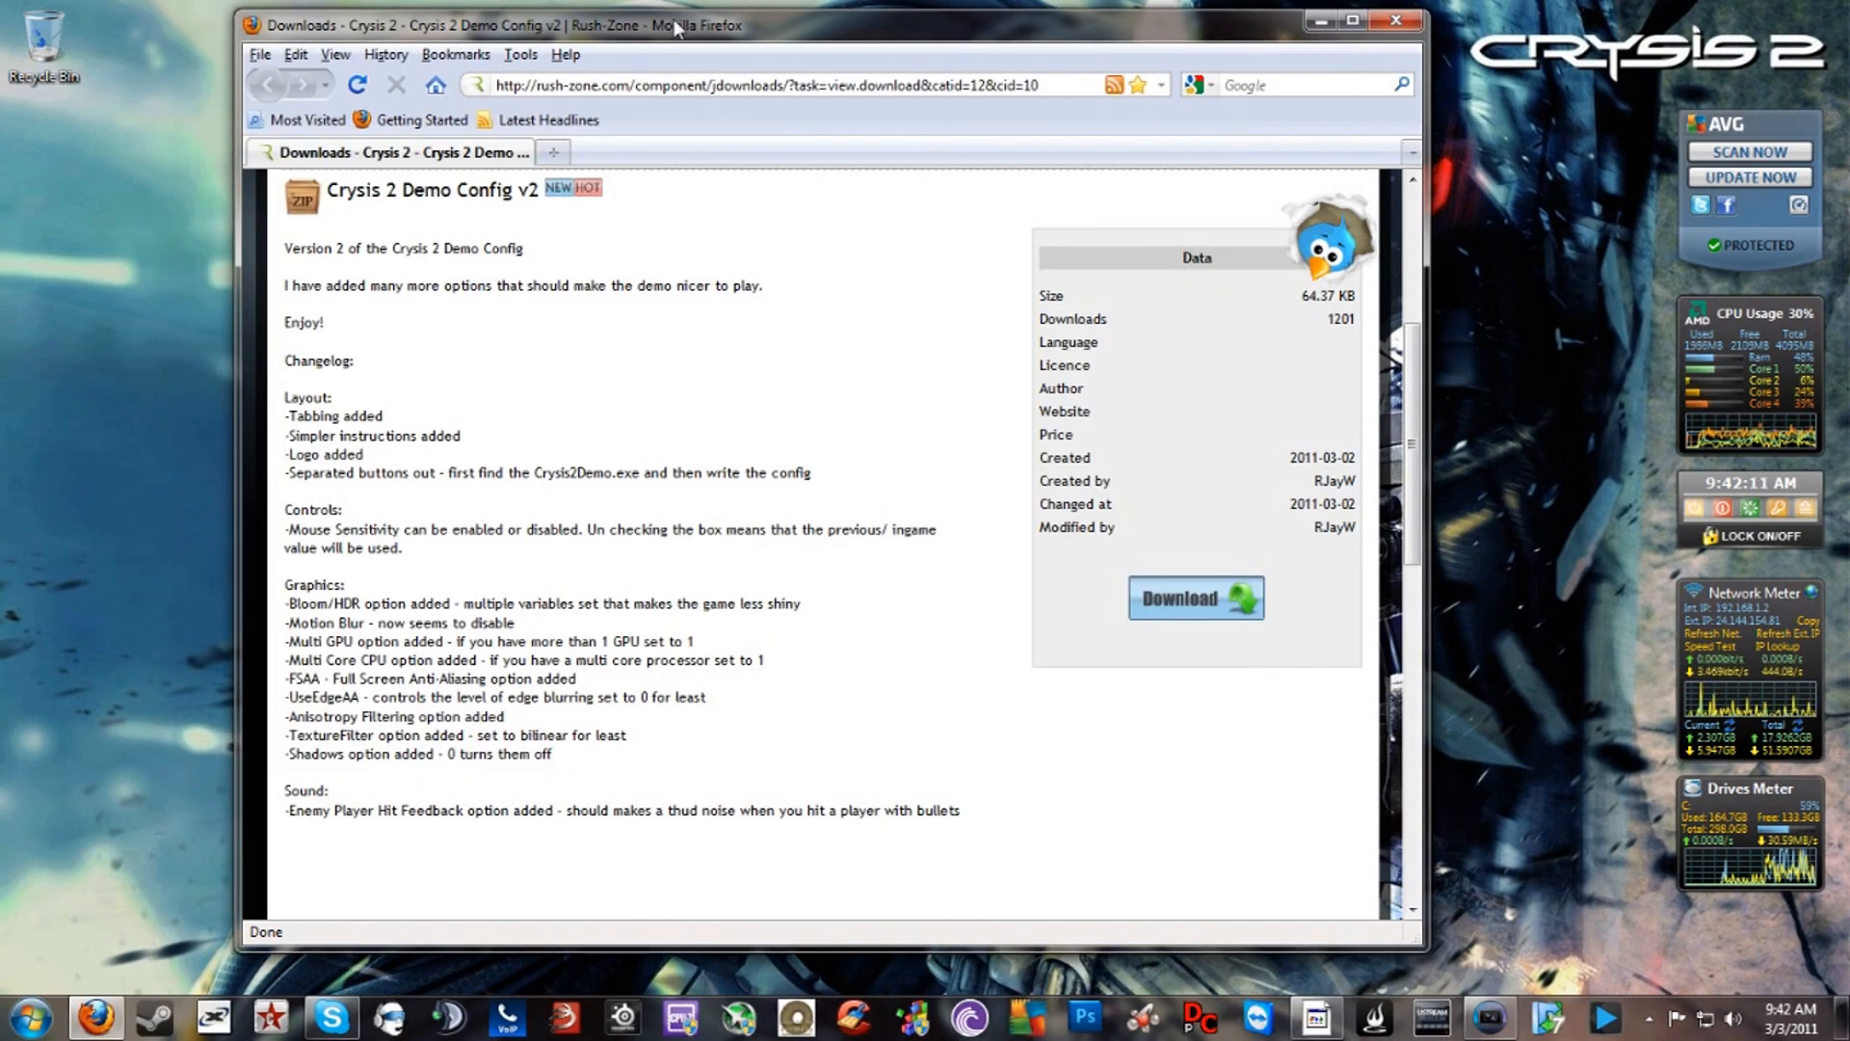